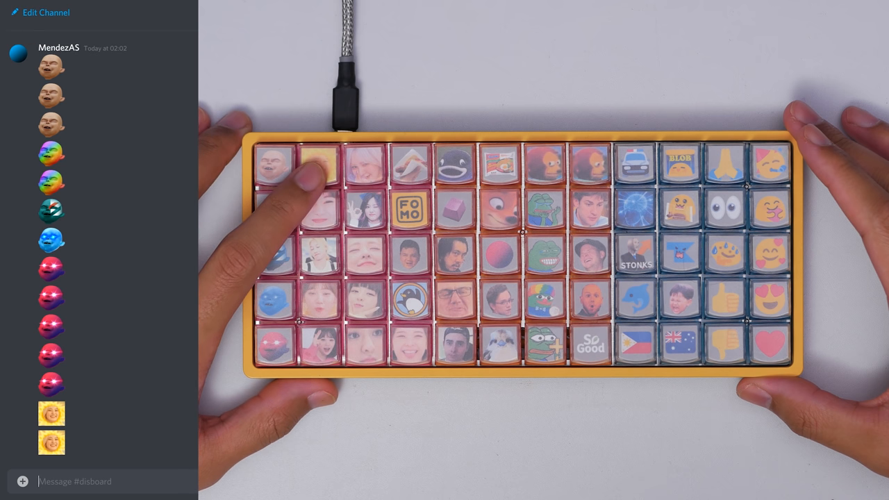
Step: Scroll the channel and focus the message area while the emoji keycaps post face and hand emoji
scroll(down, 3)
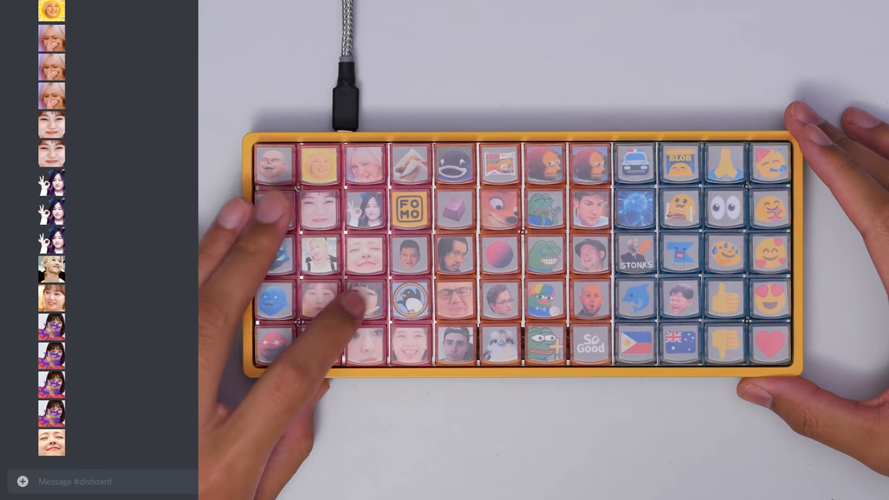
click(280, 211)
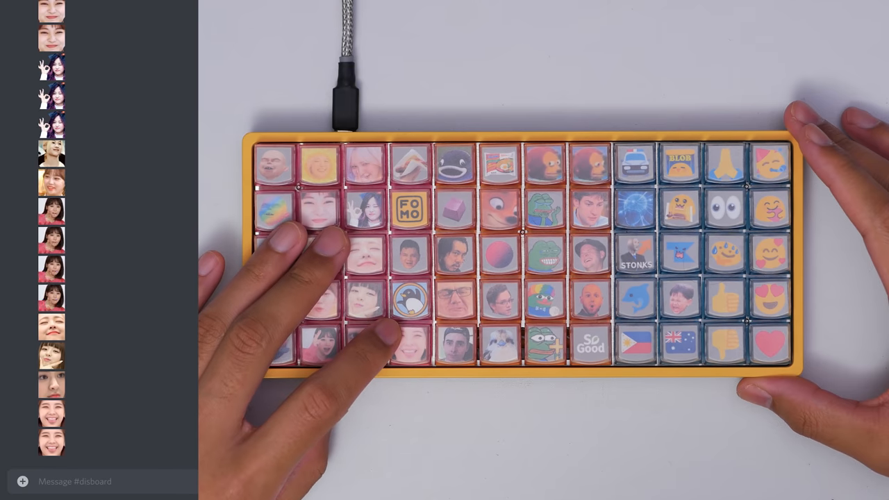